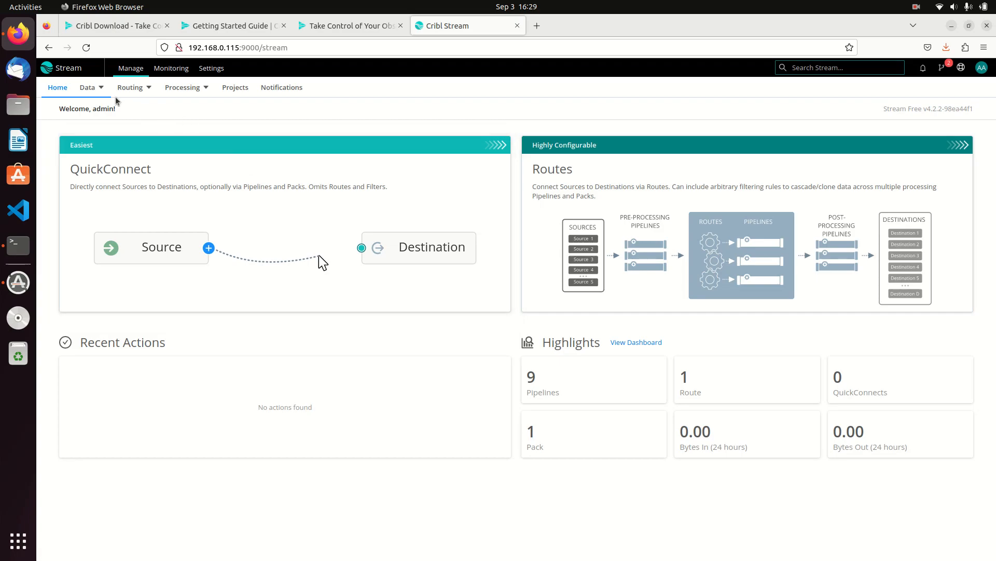
# Review the Data, Routing and Processing menus and their sources, destinations and processing options.
pyautogui.click(88, 87)
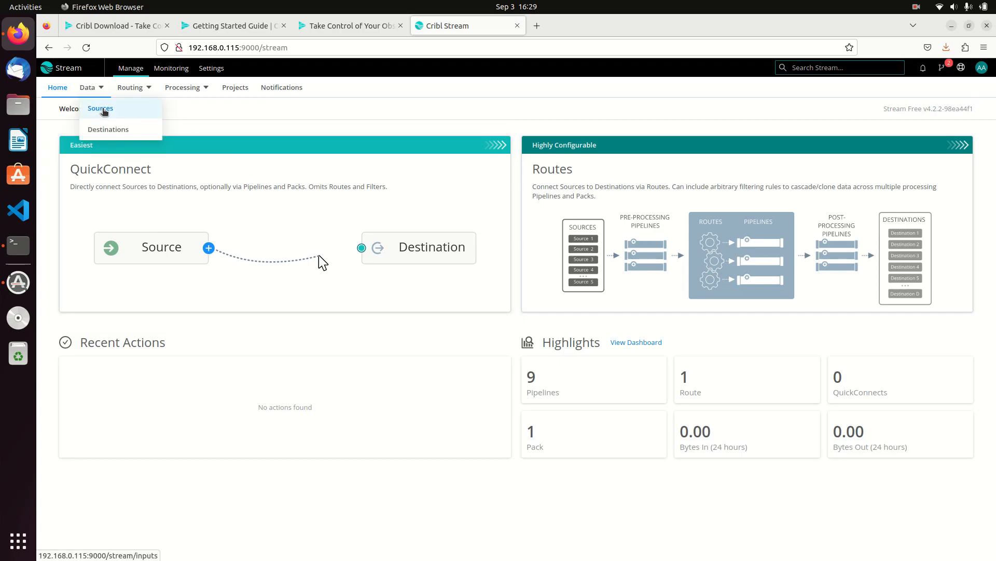
pyautogui.moveTo(107, 129)
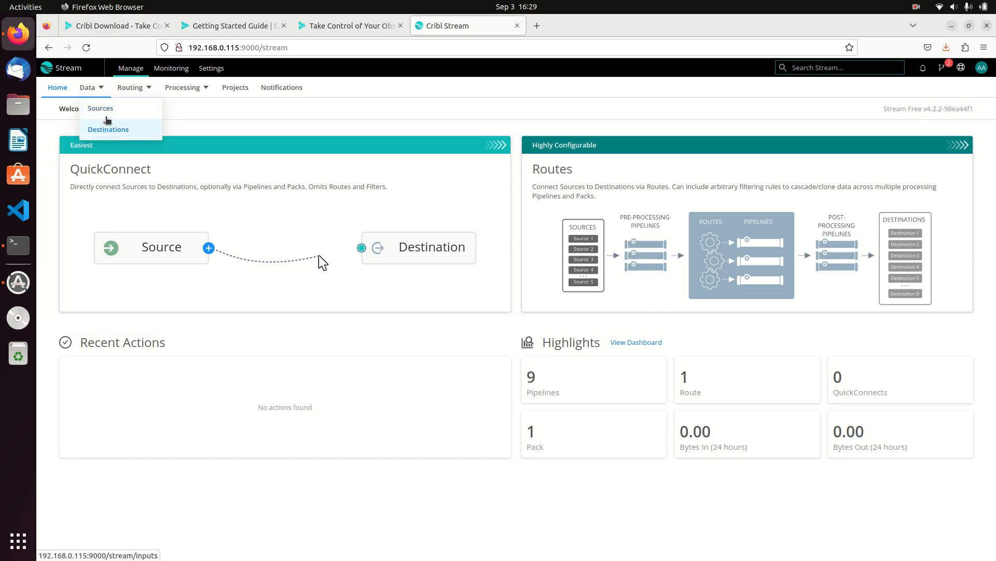
pyautogui.moveTo(108, 129)
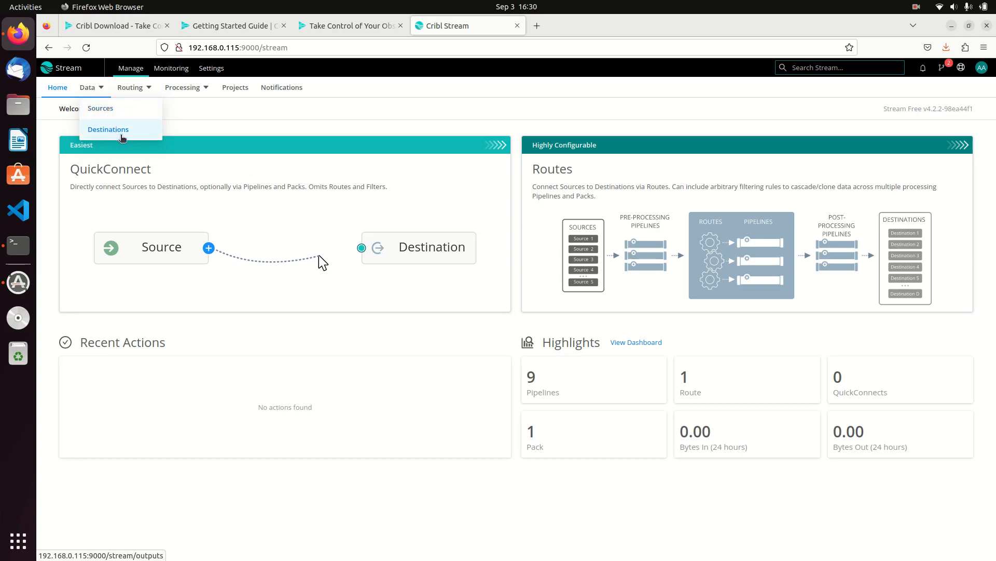
pyautogui.click(130, 88)
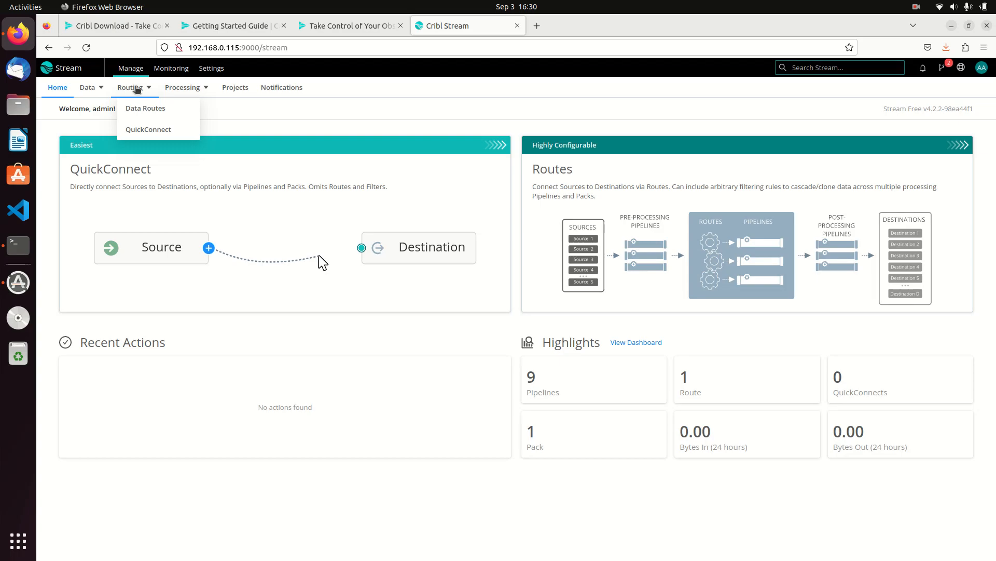
pyautogui.click(183, 87)
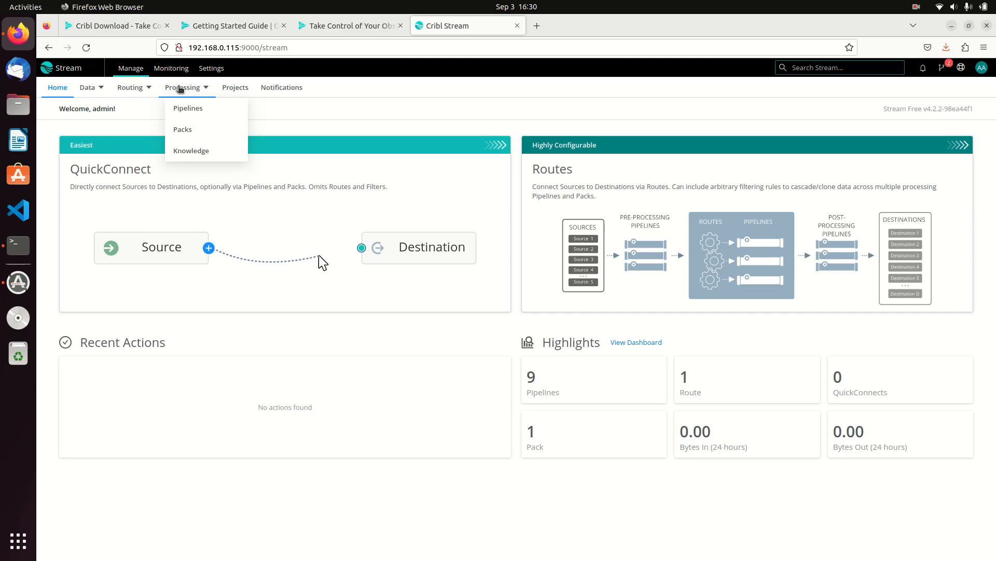
pyautogui.moveTo(186, 130)
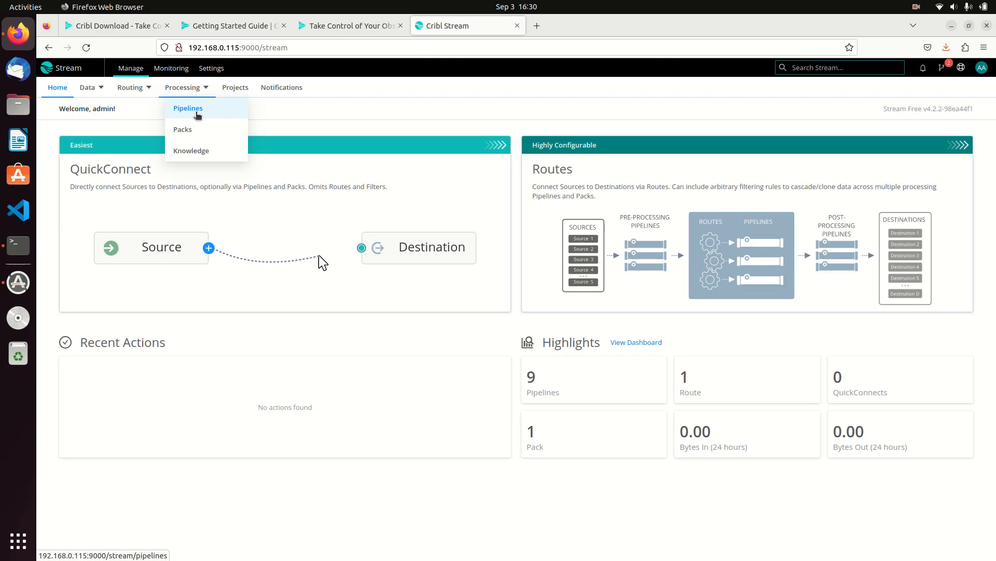
pyautogui.moveTo(140, 99)
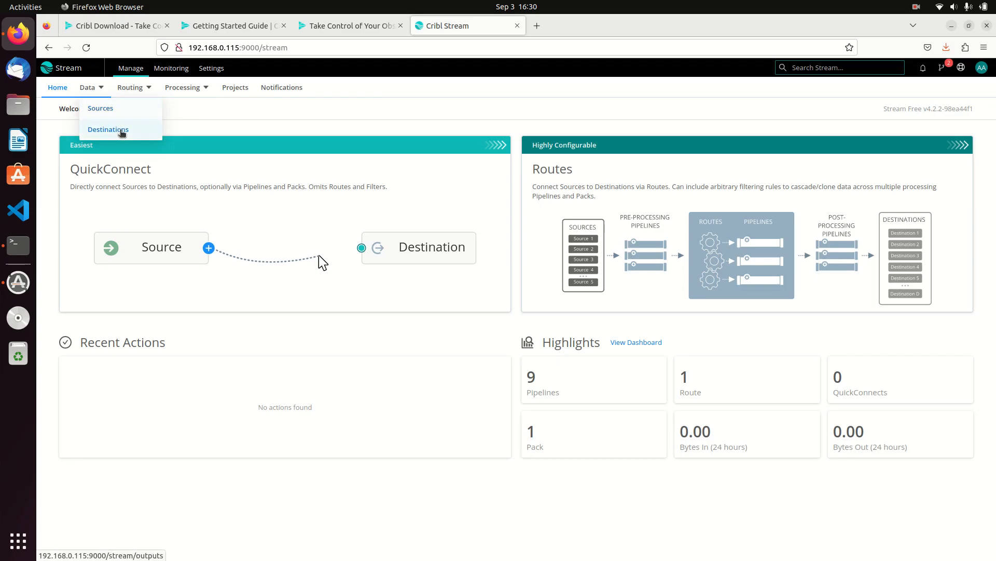
pyautogui.click(130, 87)
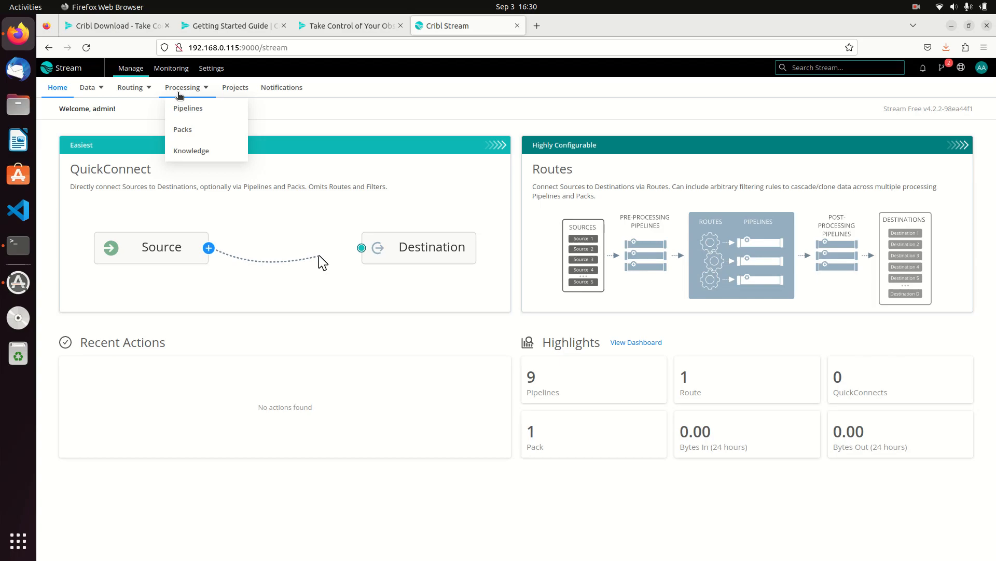
pyautogui.click(87, 87)
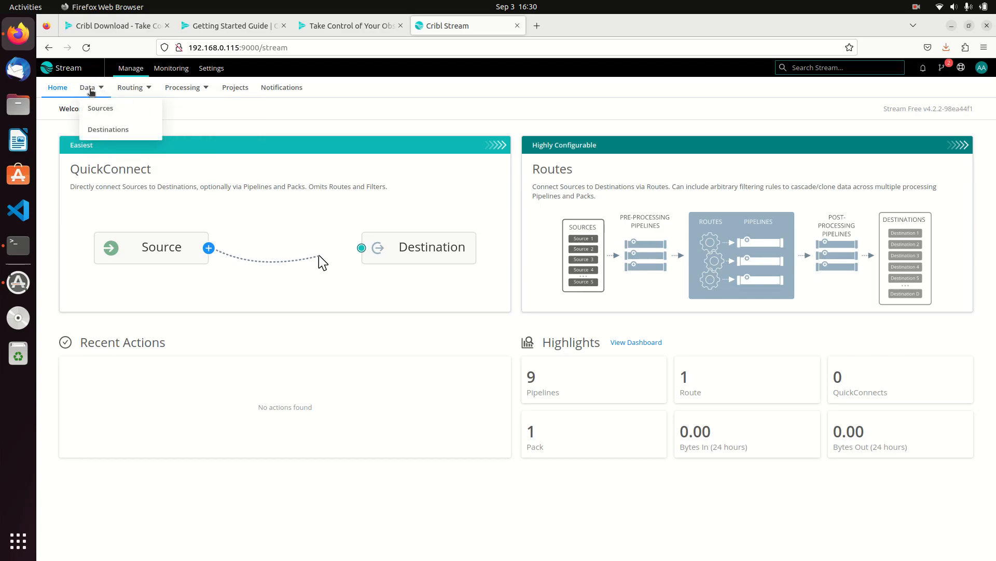
pyautogui.moveTo(99, 108)
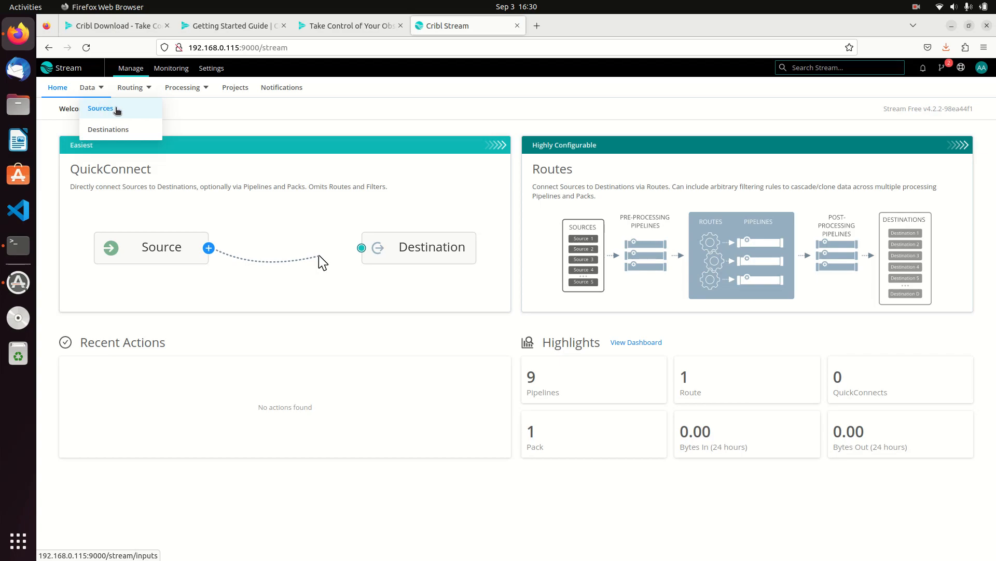
# Browse the Sources catalog down through the Collectors and Push source tiles.
pyautogui.click(100, 108)
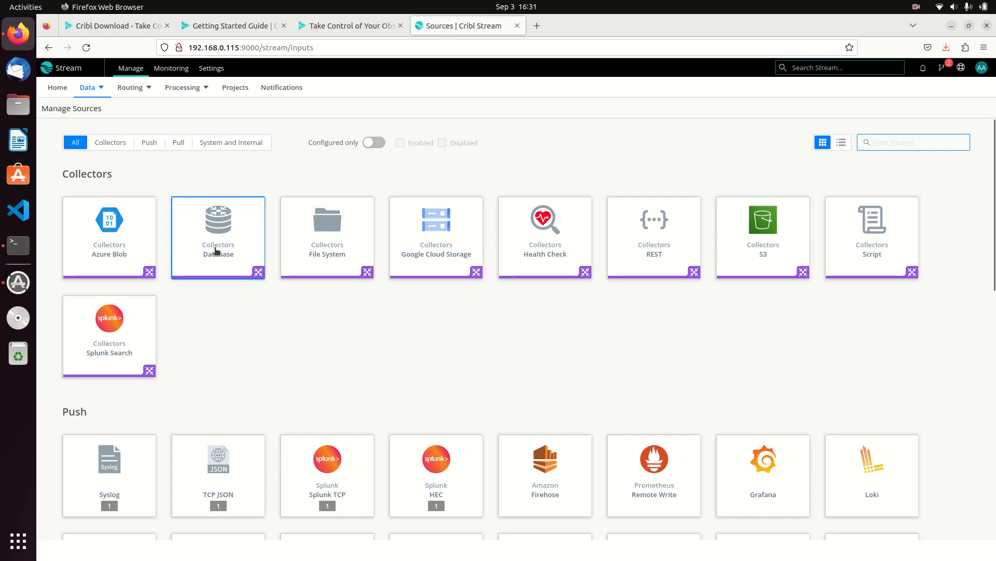
pyautogui.moveTo(436, 237)
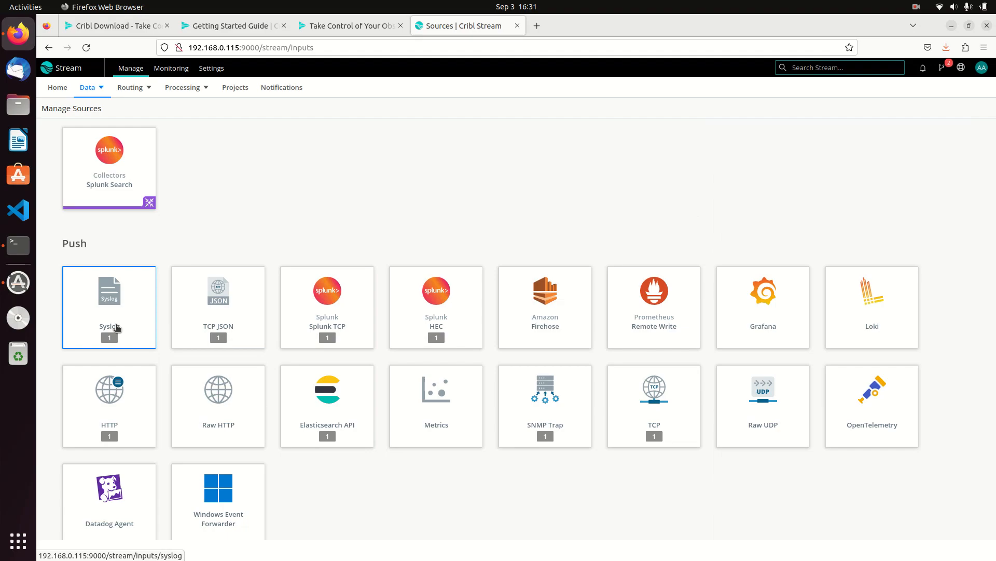
pyautogui.moveTo(126, 320)
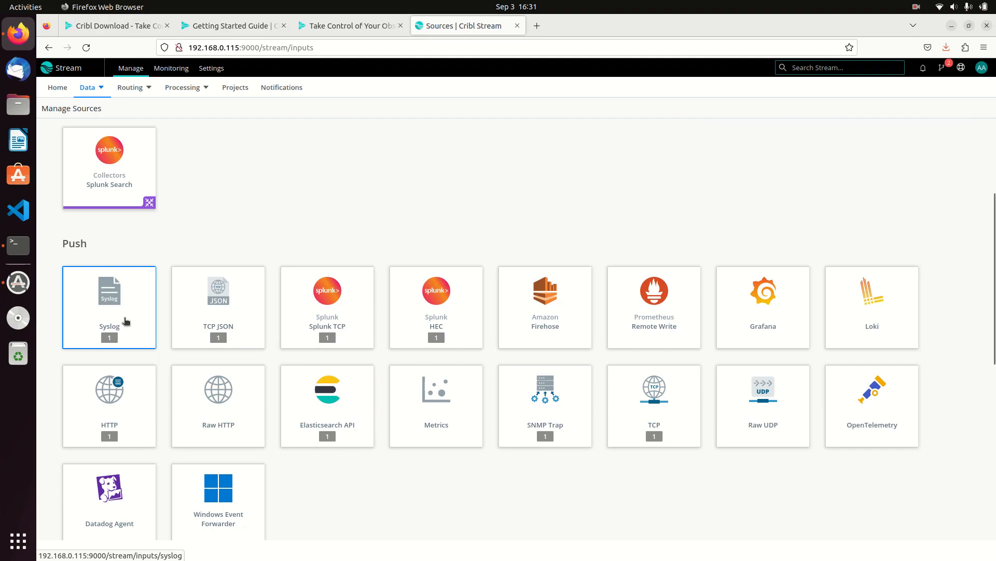
pyautogui.moveTo(126, 321)
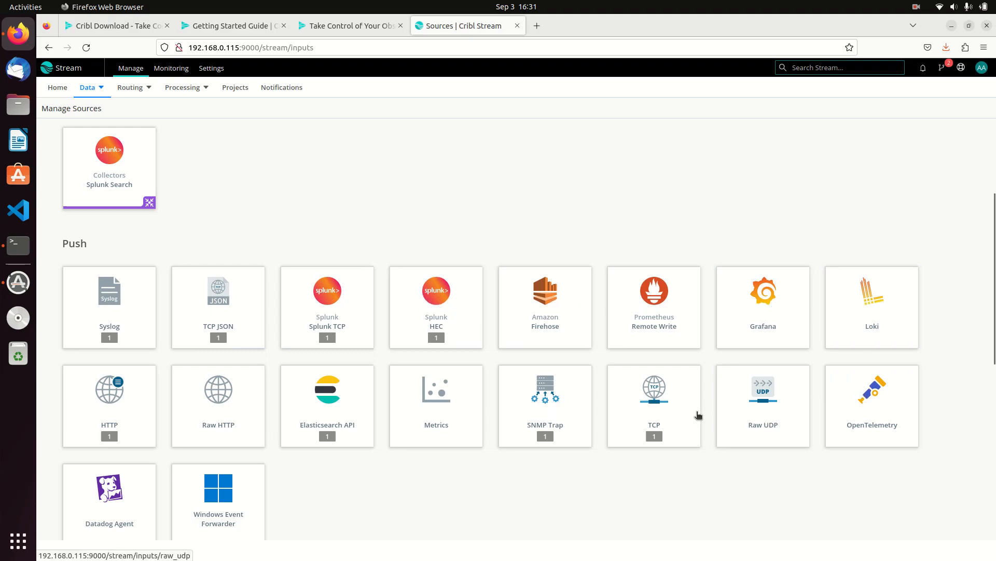
pyautogui.moveTo(326, 405)
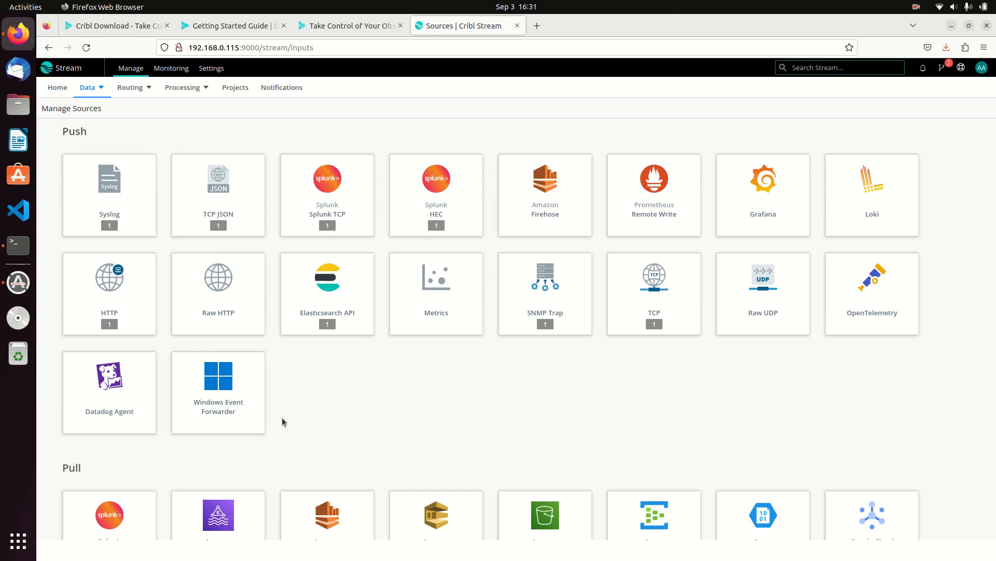
pyautogui.moveTo(289, 405)
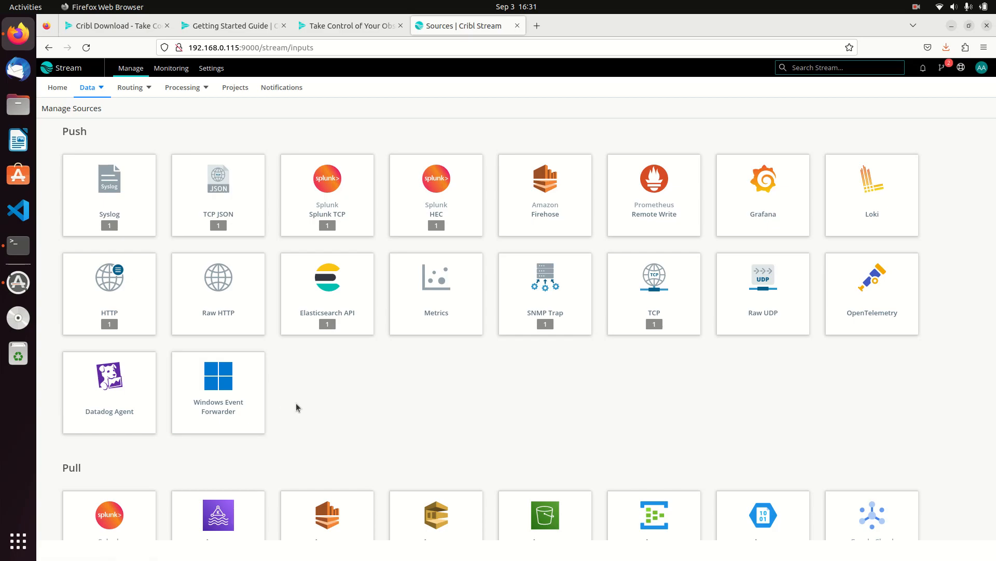
pyautogui.scroll(-3)
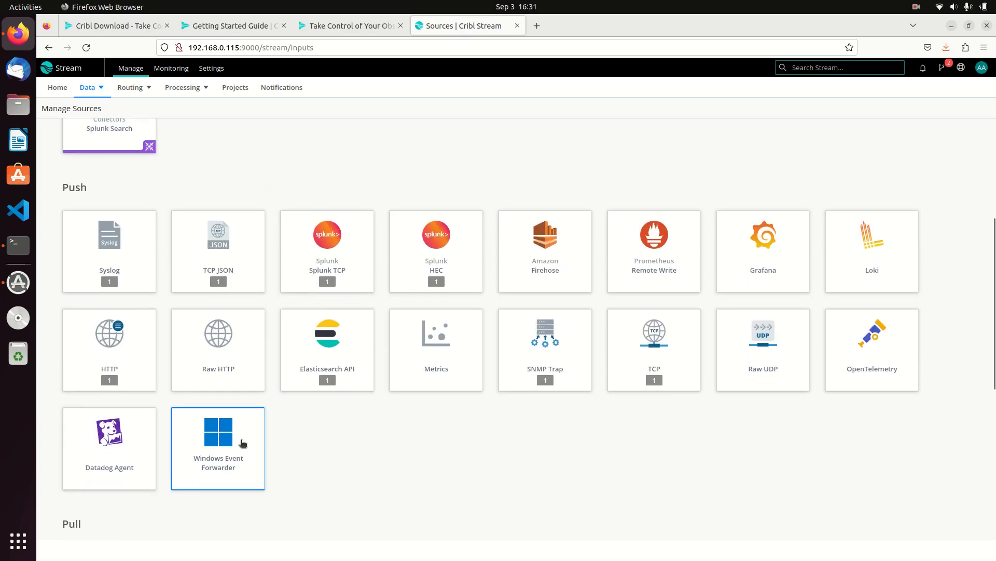
pyautogui.moveTo(218, 334)
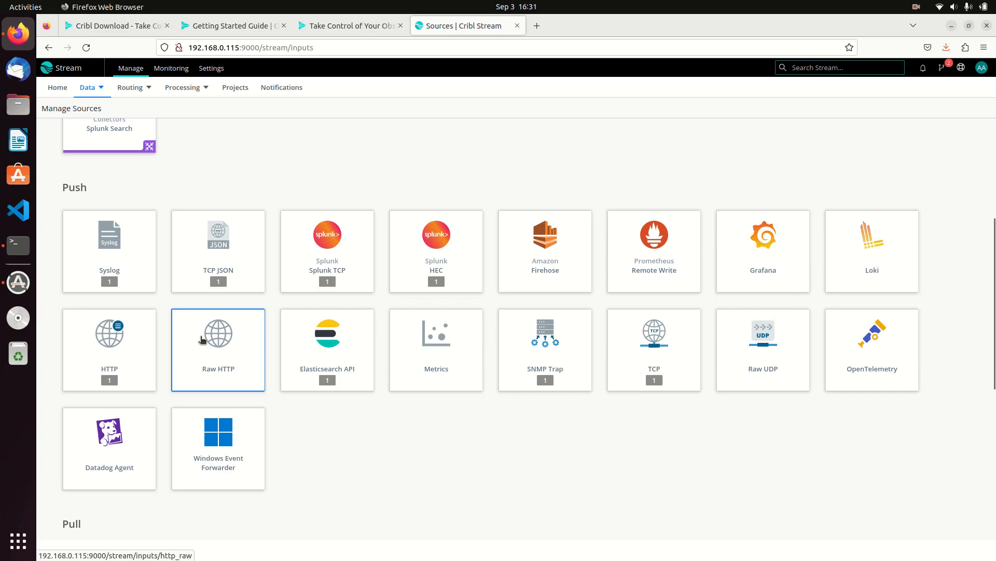
pyautogui.scroll(-3)
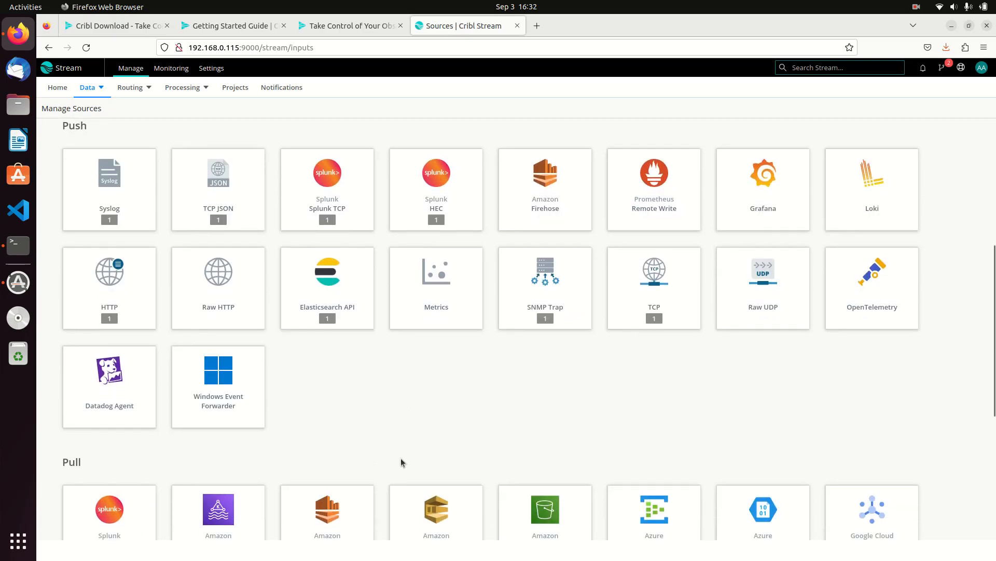
pyautogui.scroll(-3)
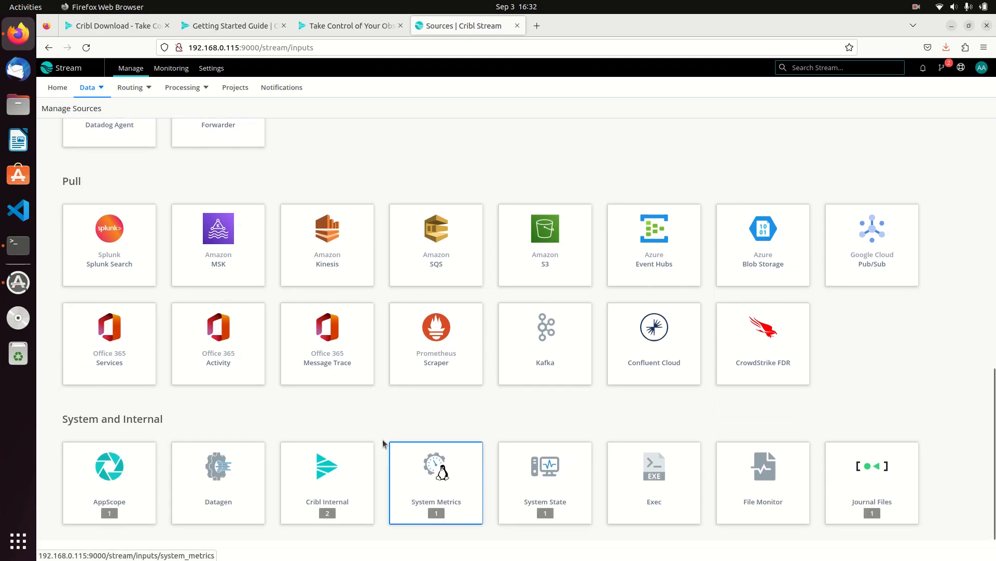
pyautogui.moveTo(354, 425)
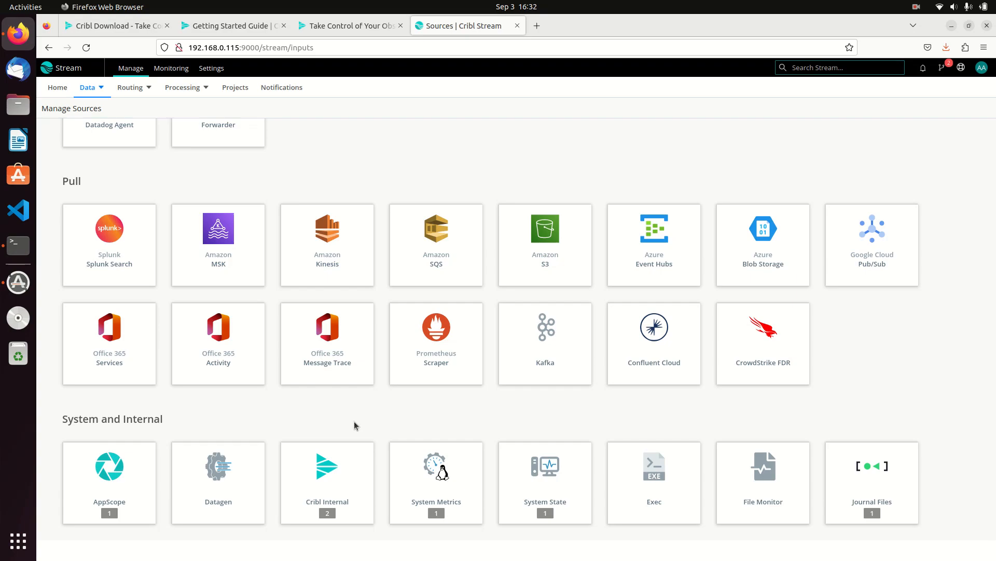
pyautogui.moveTo(839, 483)
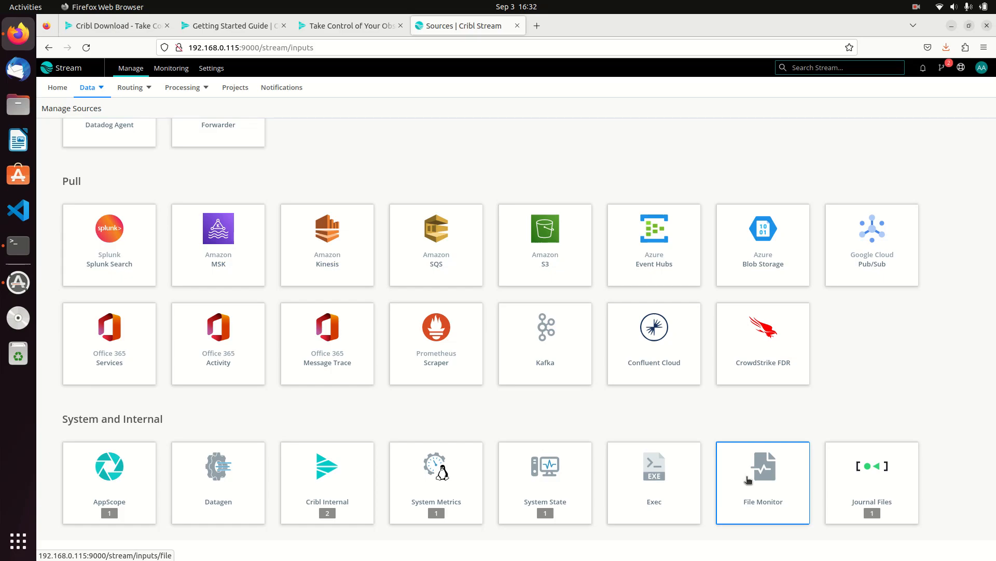
pyautogui.moveTo(777, 485)
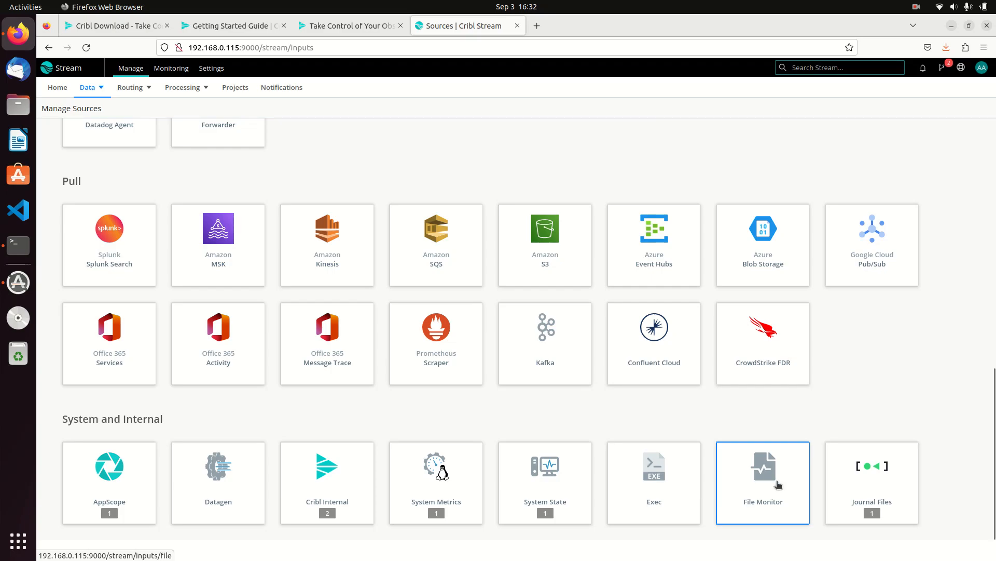
pyautogui.moveTo(790, 481)
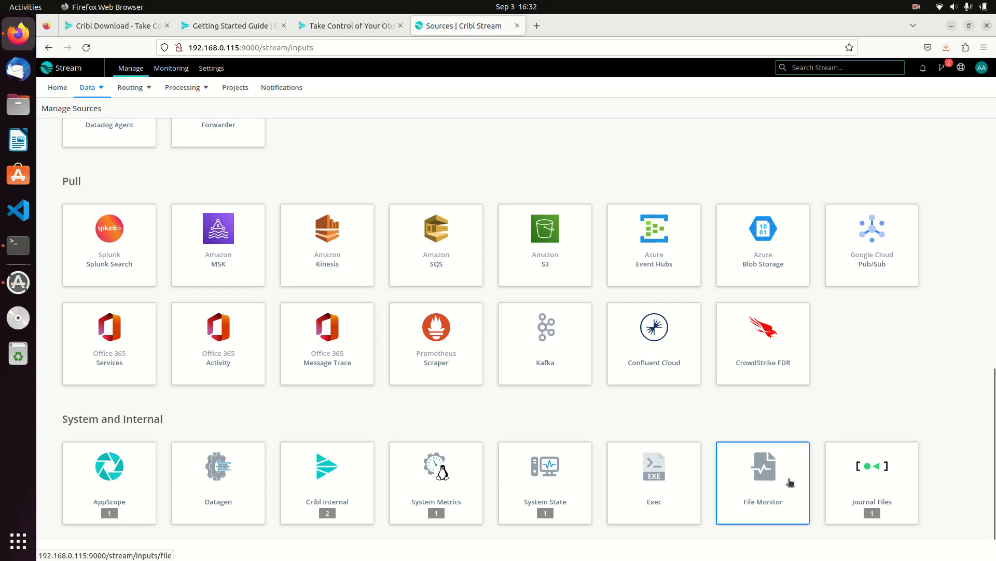
pyautogui.moveTo(929, 357)
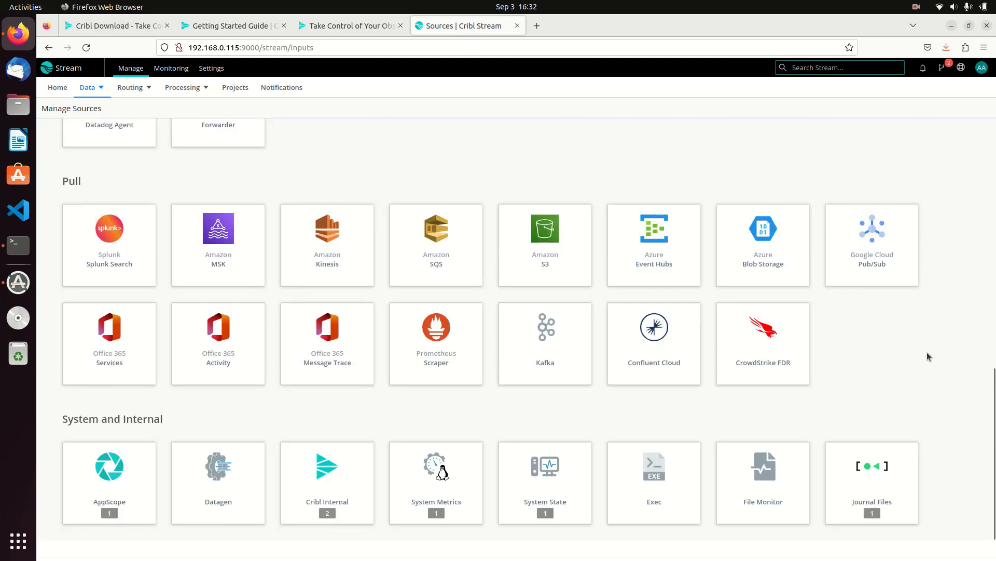
pyautogui.moveTo(823, 399)
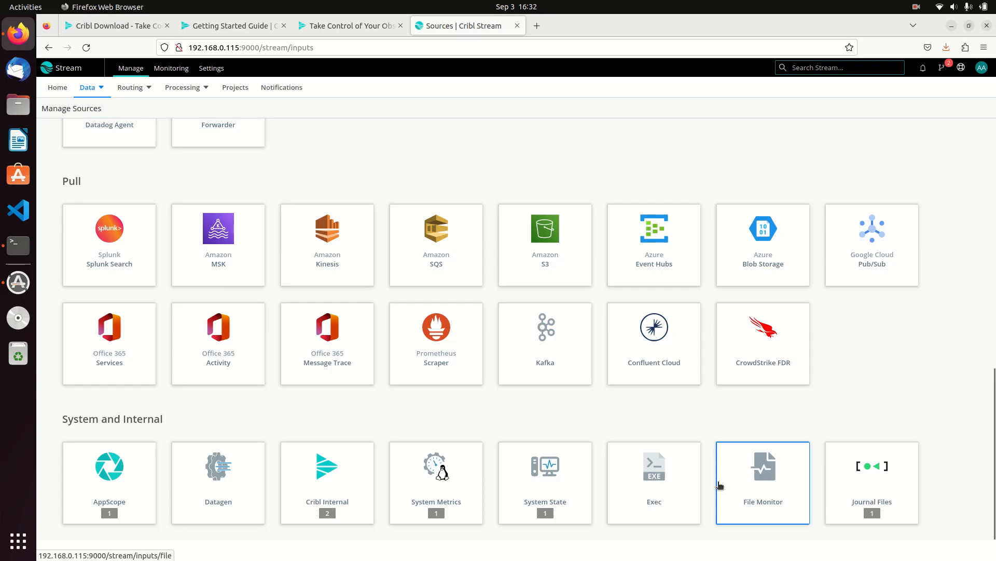
pyautogui.moveTo(784, 488)
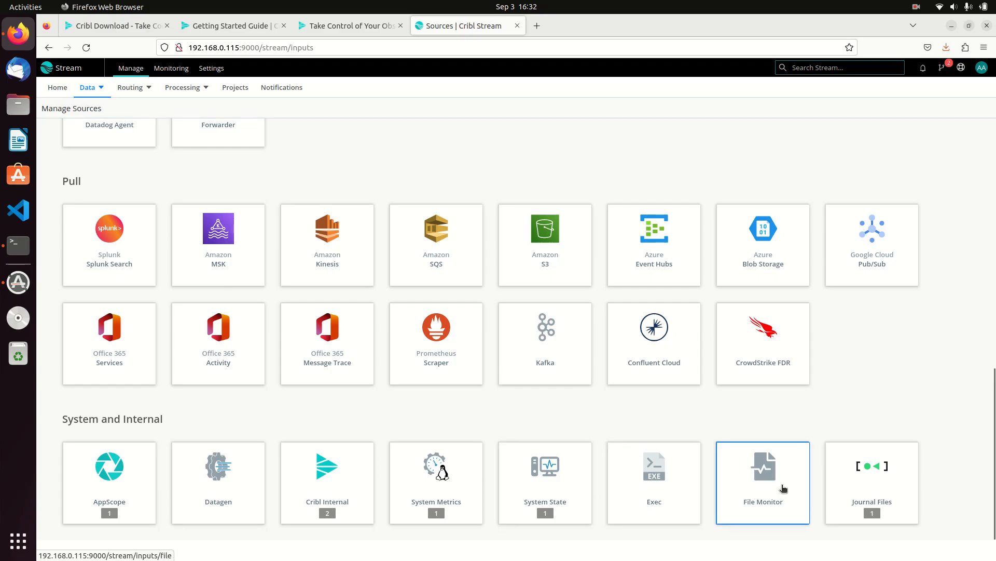
pyautogui.moveTo(436, 340)
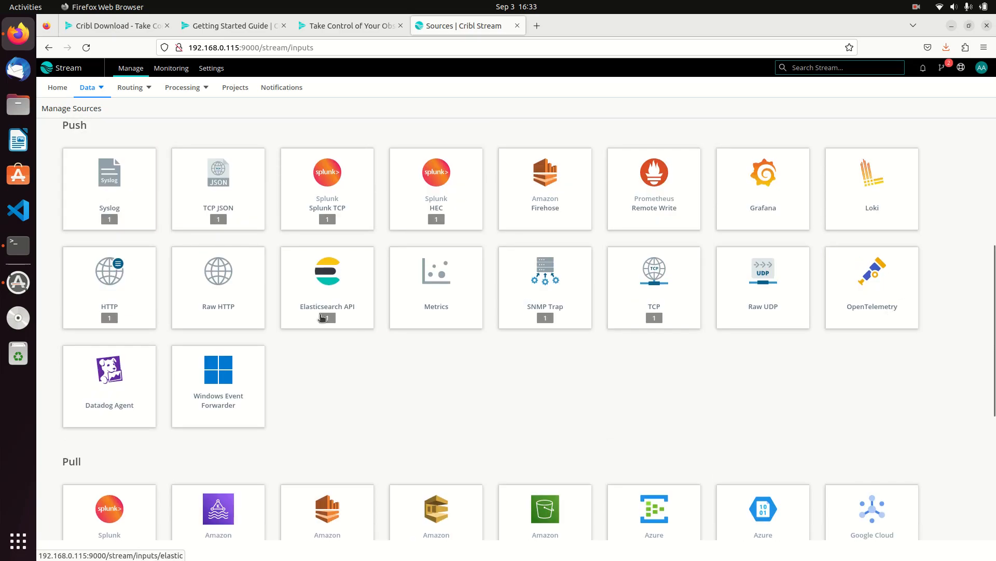
# Browse the Destinations catalog, scrolling through all destination tiles down to SpaceOut.
pyautogui.click(87, 87)
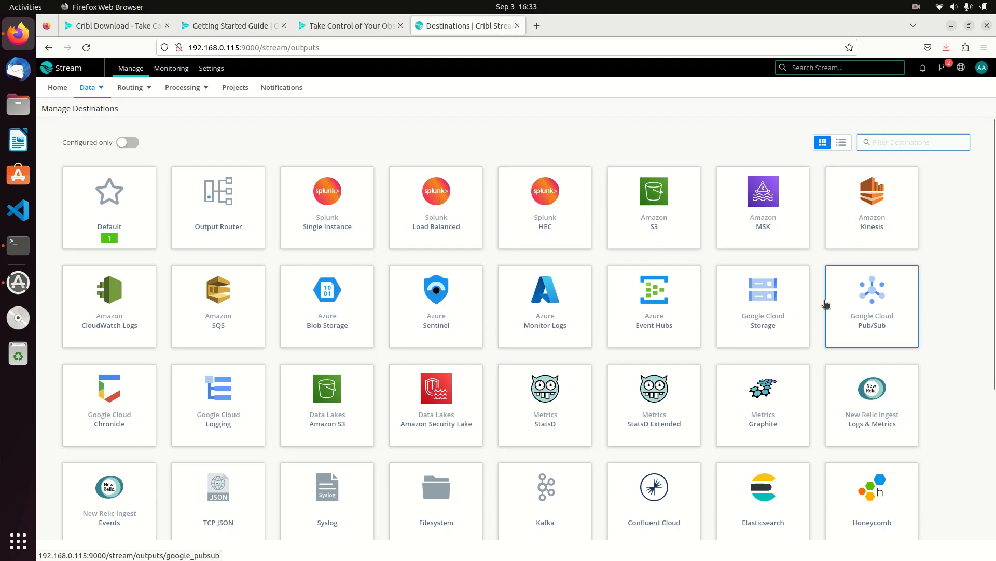
pyautogui.scroll(-3)
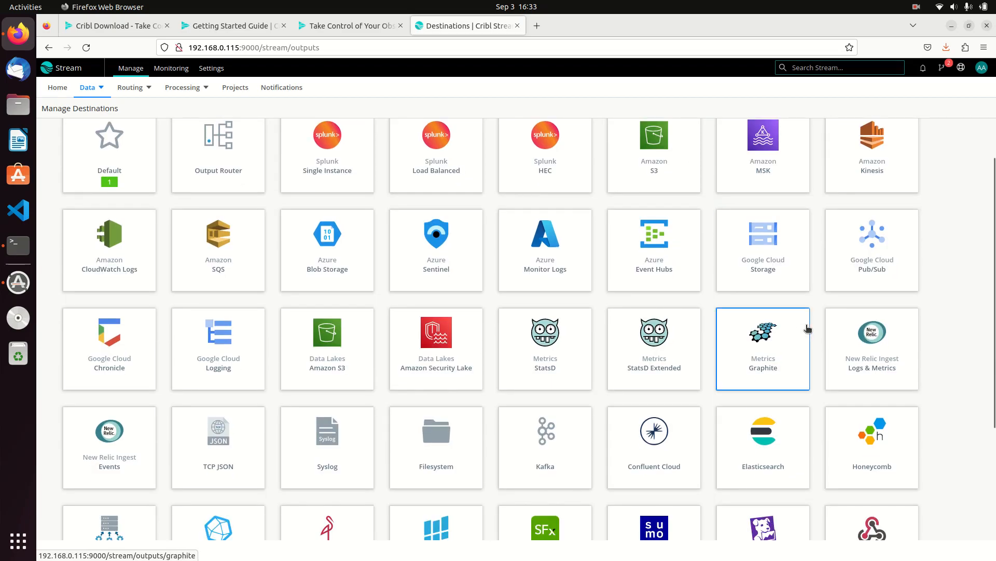
pyautogui.scroll(-3)
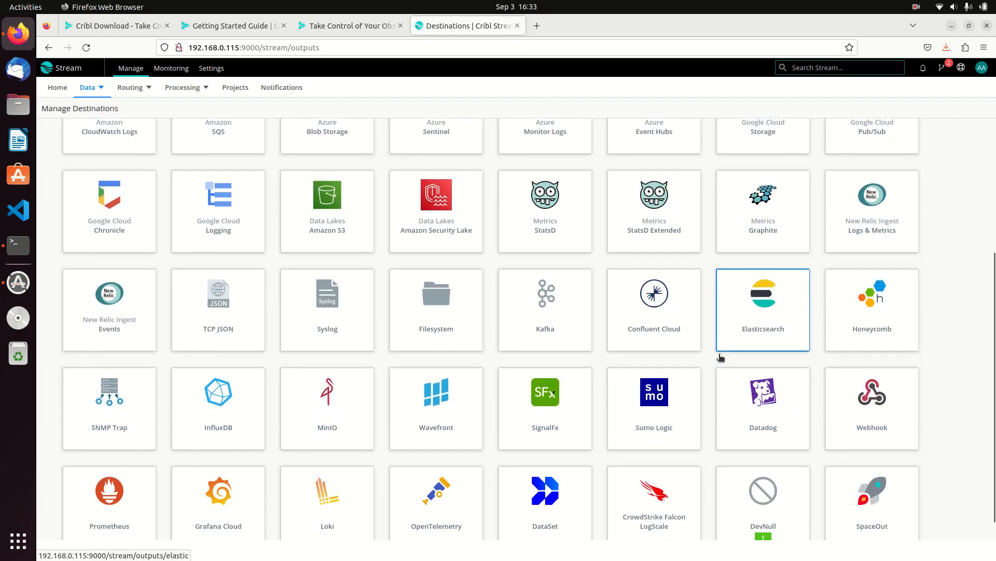
pyautogui.scroll(-3)
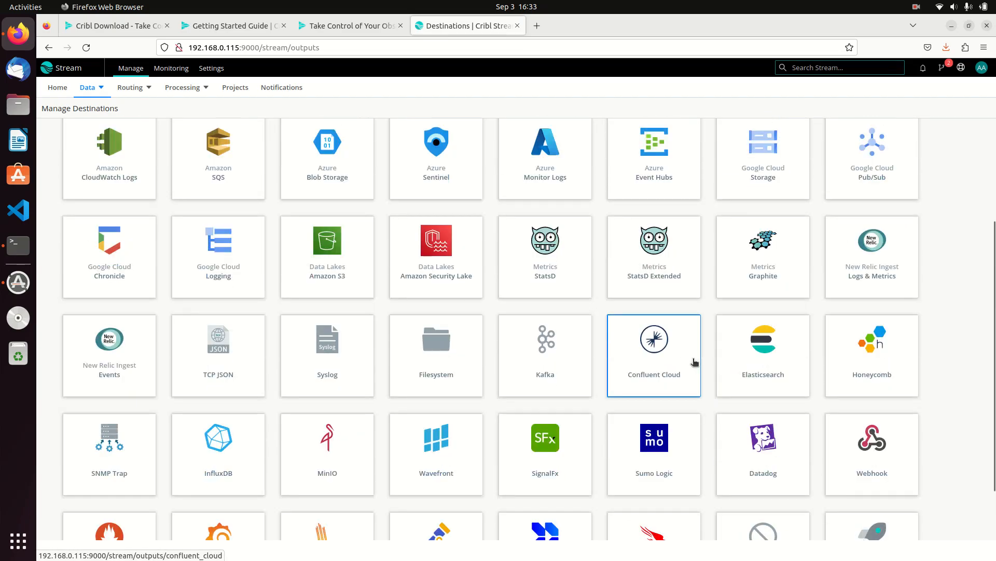
pyautogui.scroll(-3)
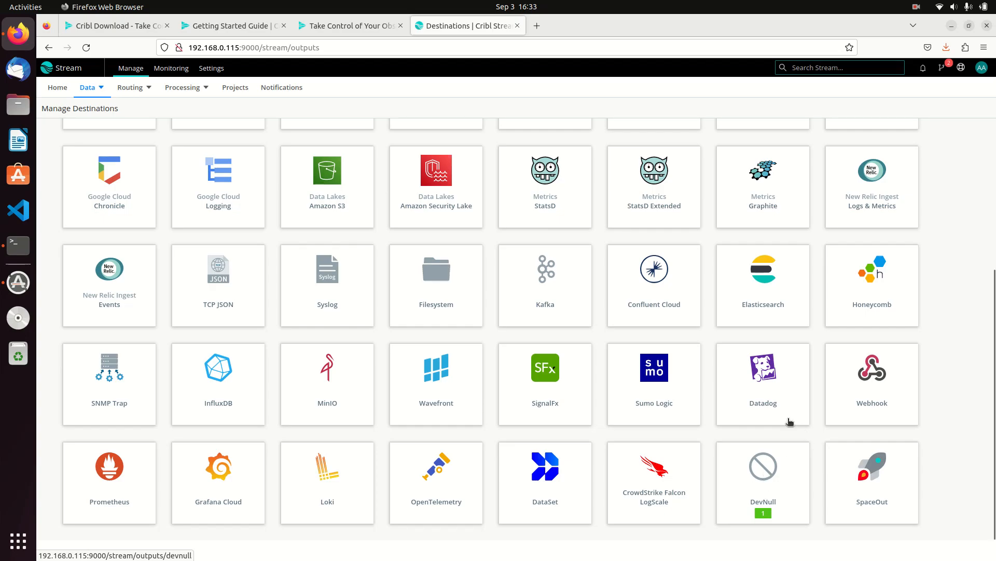
pyautogui.moveTo(604, 364)
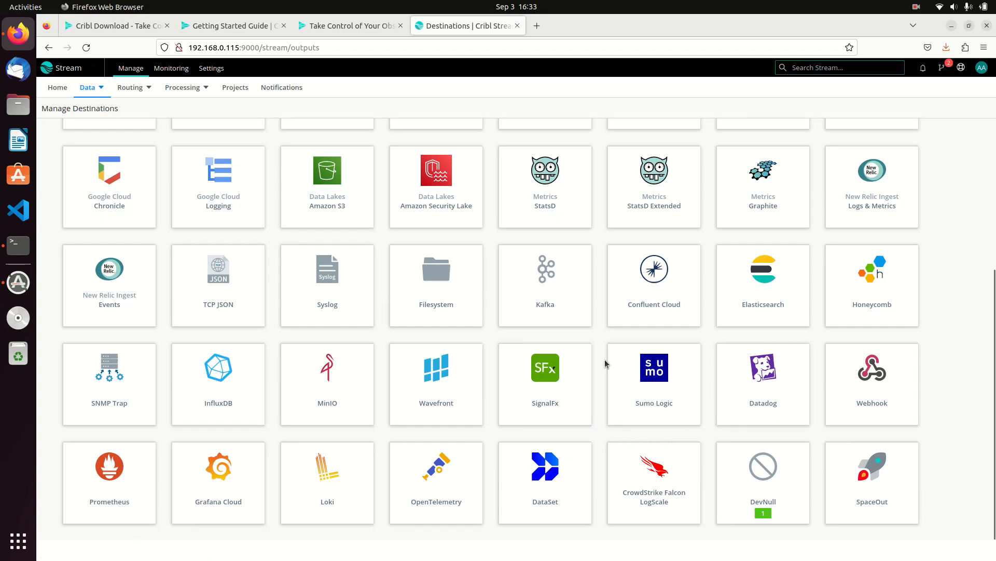
pyautogui.moveTo(653, 285)
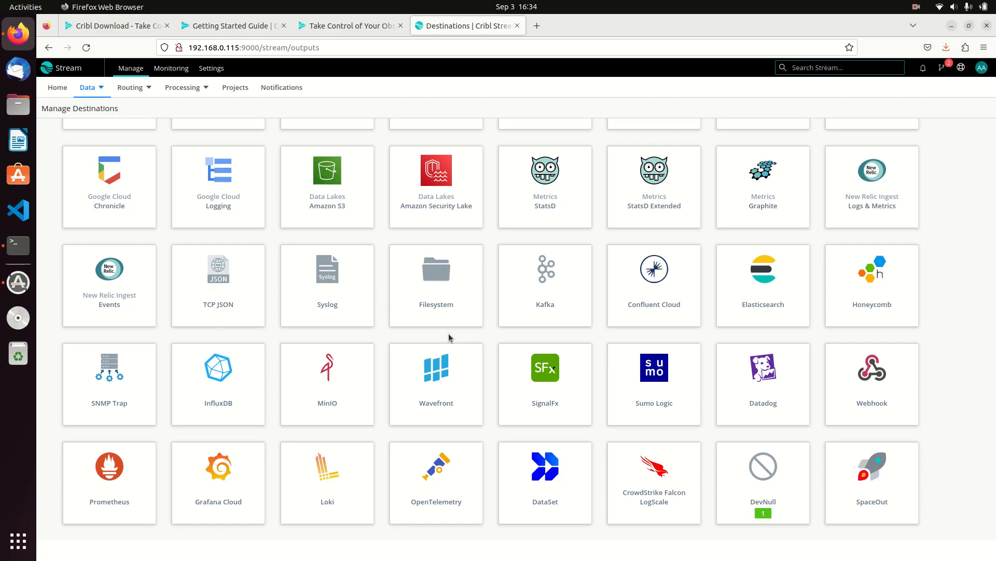
pyautogui.click(130, 87)
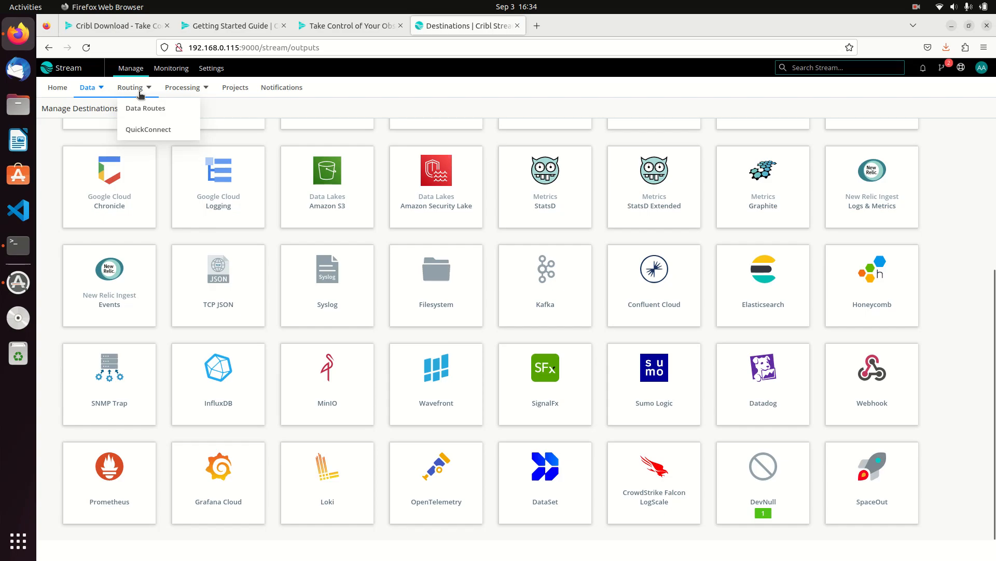
pyautogui.click(87, 87)
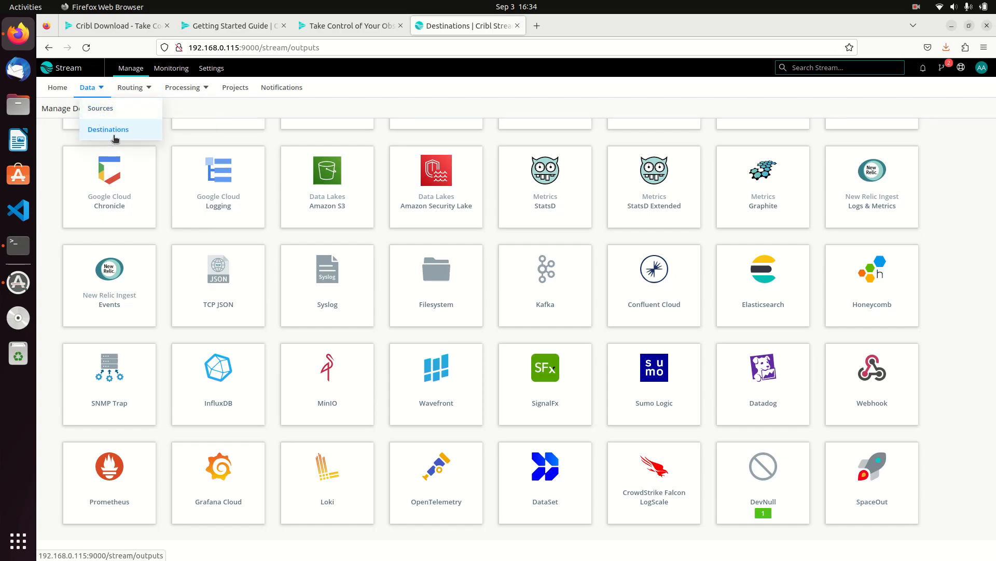
pyautogui.click(108, 129)
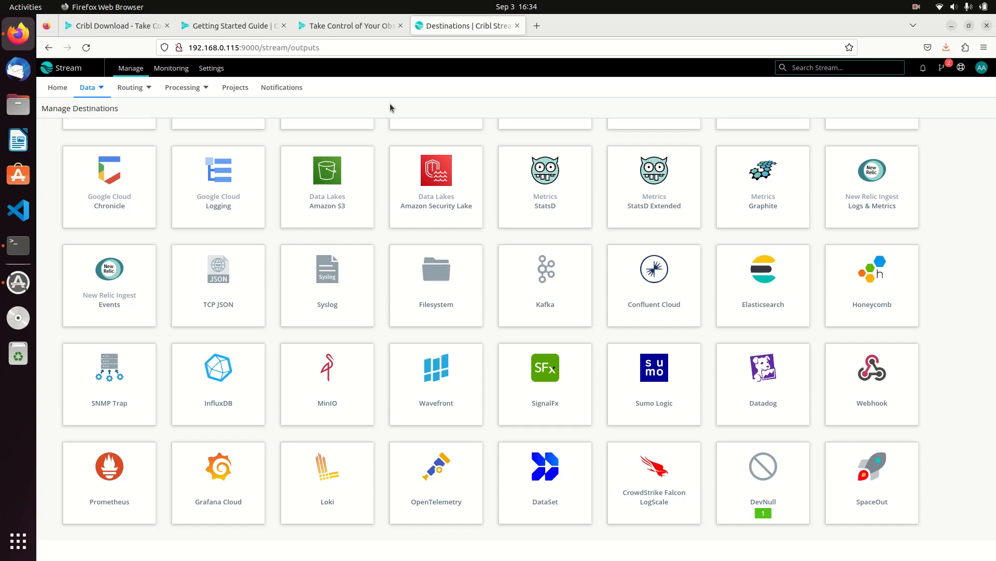
pyautogui.moveTo(464, 103)
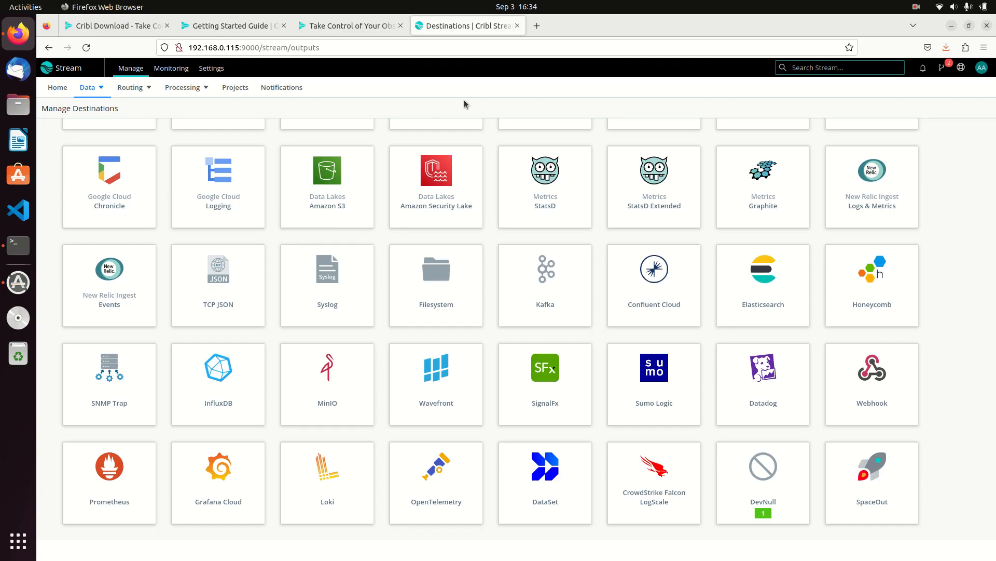